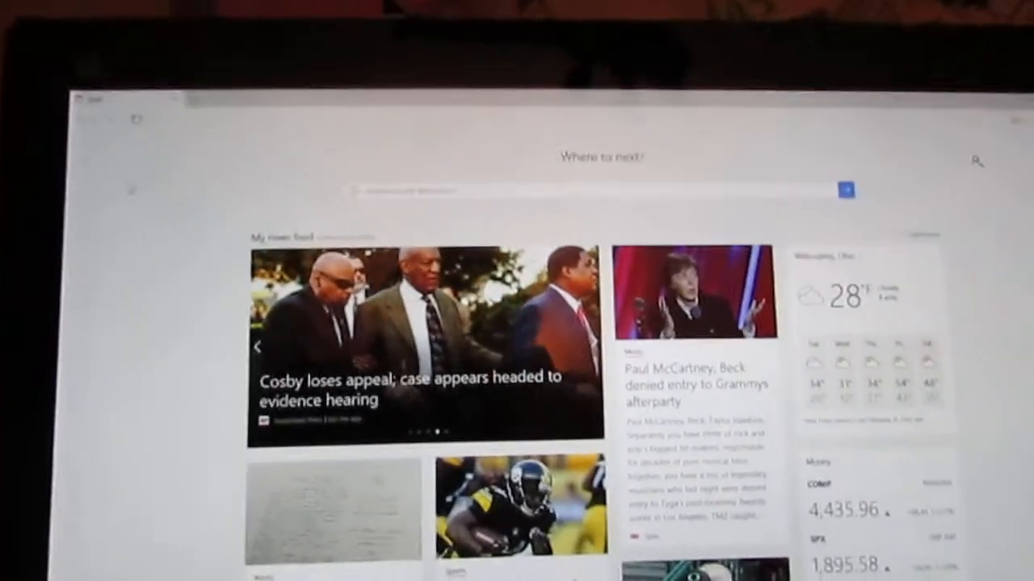
Scroll the Edge new tab page before starting a search in 'Where to next?'.
{"action": "scroll", "scroll_direction": "down", "scroll_amount": 3}
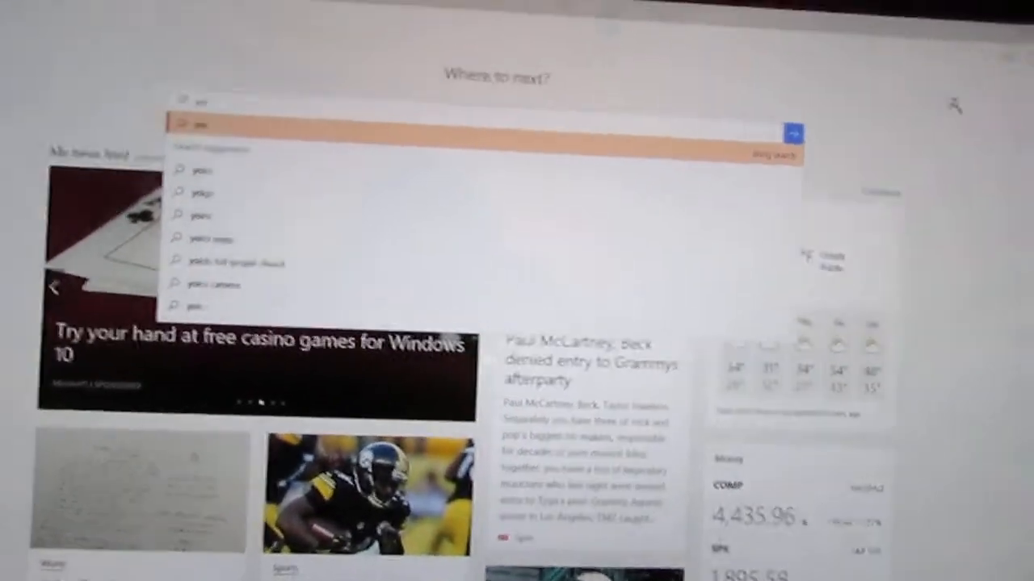
Type 'yo' in the search box and pick the YouTube suggestion to load youtube.com.
{"action": "type", "text": "yo"}
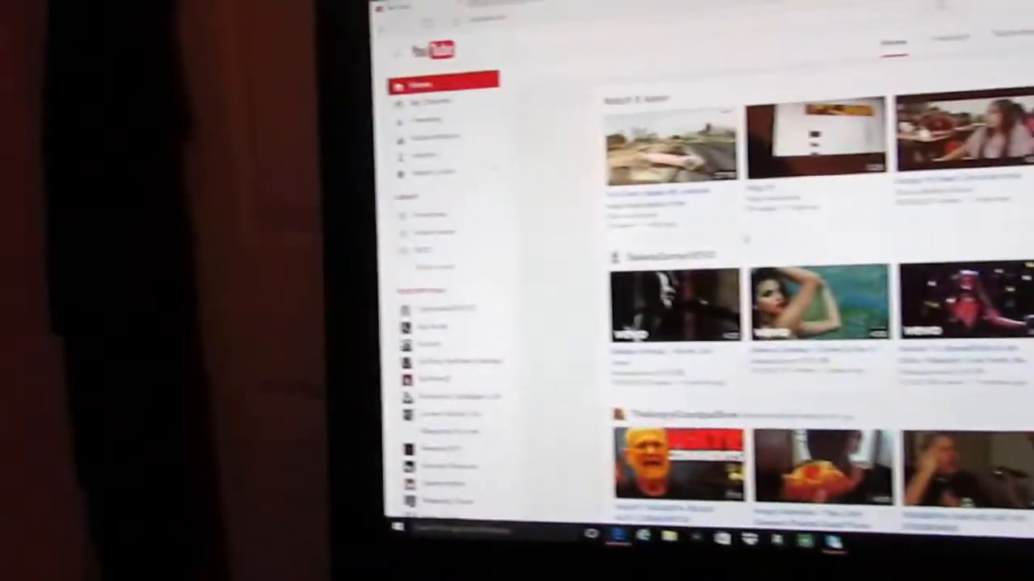
Scroll the YouTube home page and choose 'My Channel' in the left sidebar.
{"action": "scroll", "scroll_direction": "down", "scroll_amount": 3}
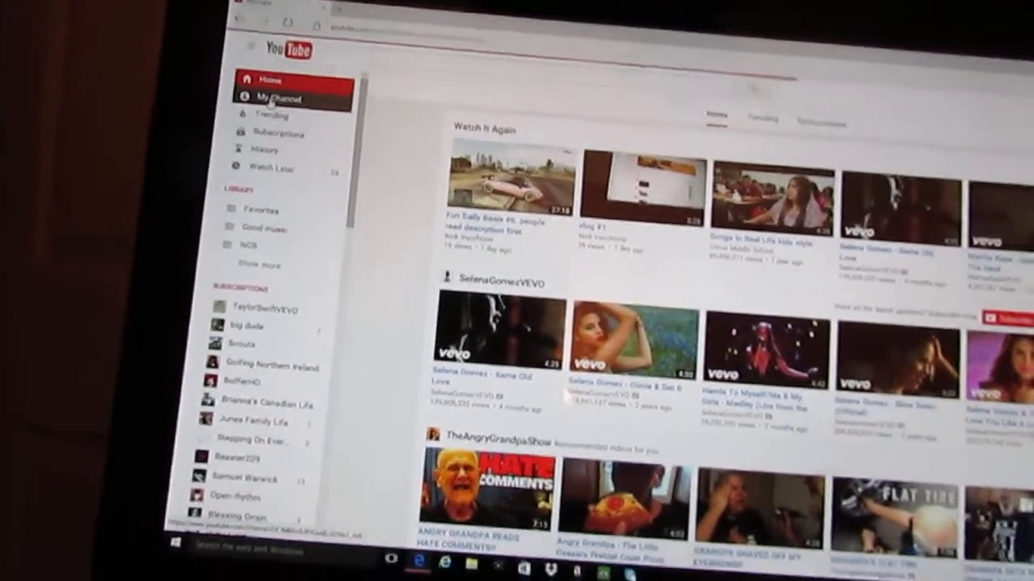
{"action": "left_click", "coordinate": [278, 98]}
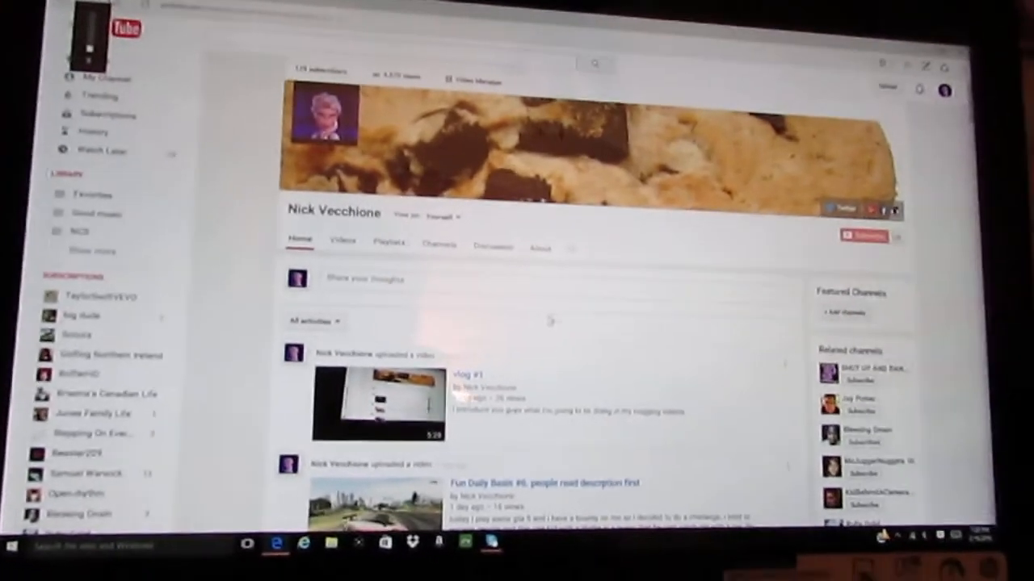
Open the 'vlog #1' video from the channel page's uploads.
{"action": "left_click", "coordinate": [378, 401]}
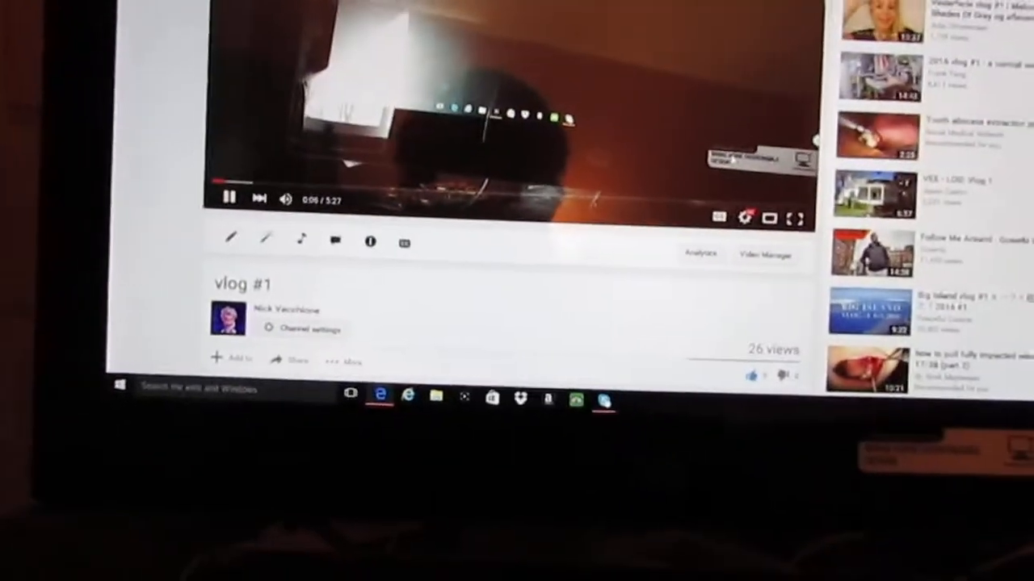
Scroll the vlog #1 watch page past the description to its six comments.
{"action": "scroll", "scroll_direction": "down", "scroll_amount": 3}
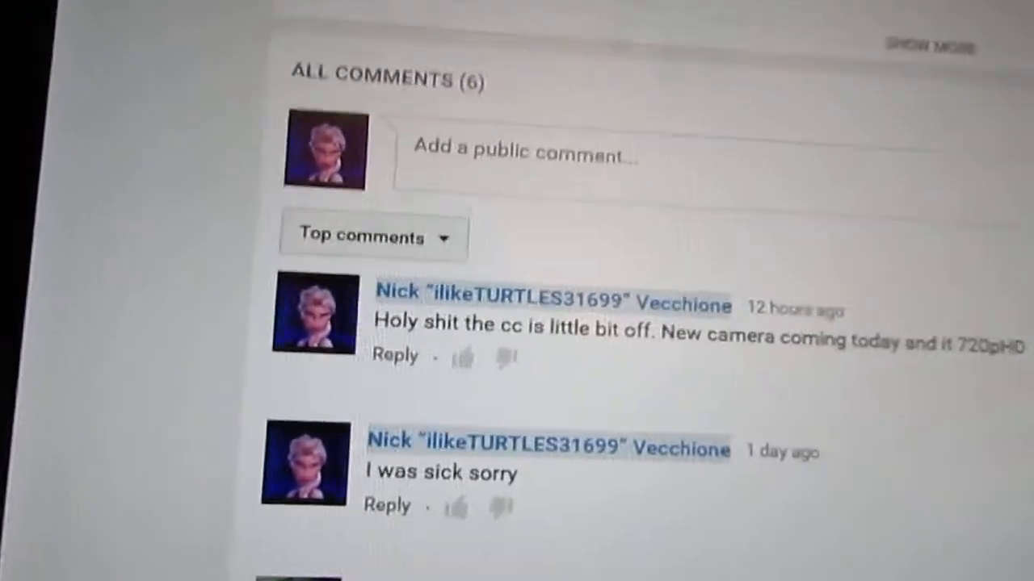
{"action": "scroll", "scroll_direction": "down", "scroll_amount": 3}
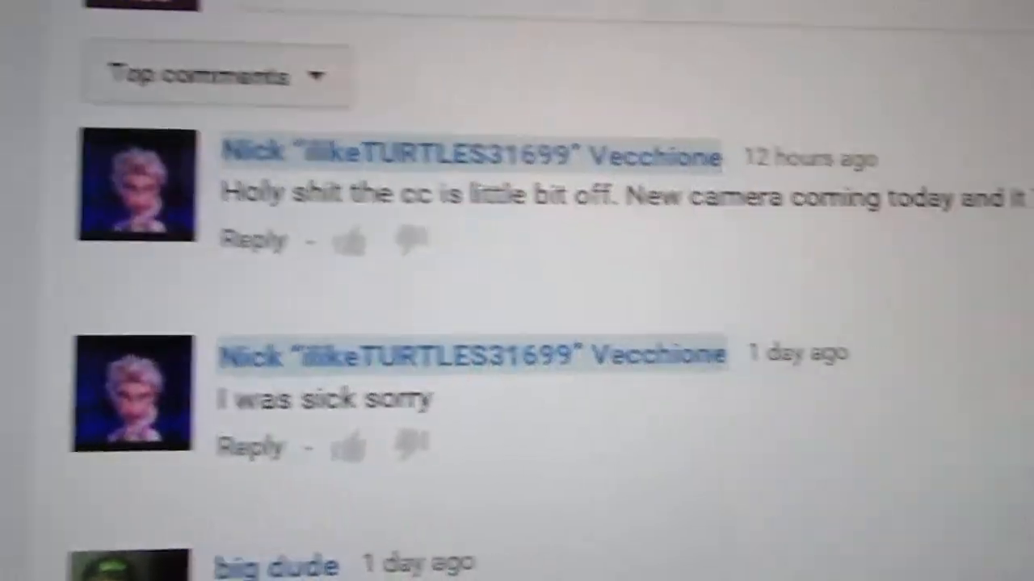